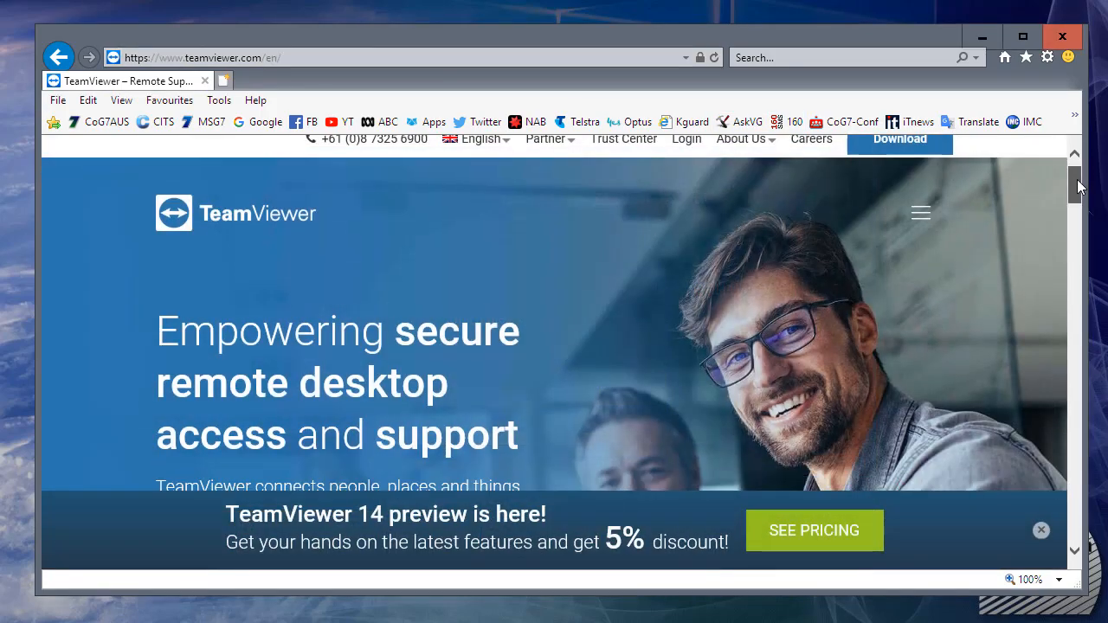
Go from the TeamViewer homepage to the TeamViewer 14 Preview announcement page.
scroll("down", 3)
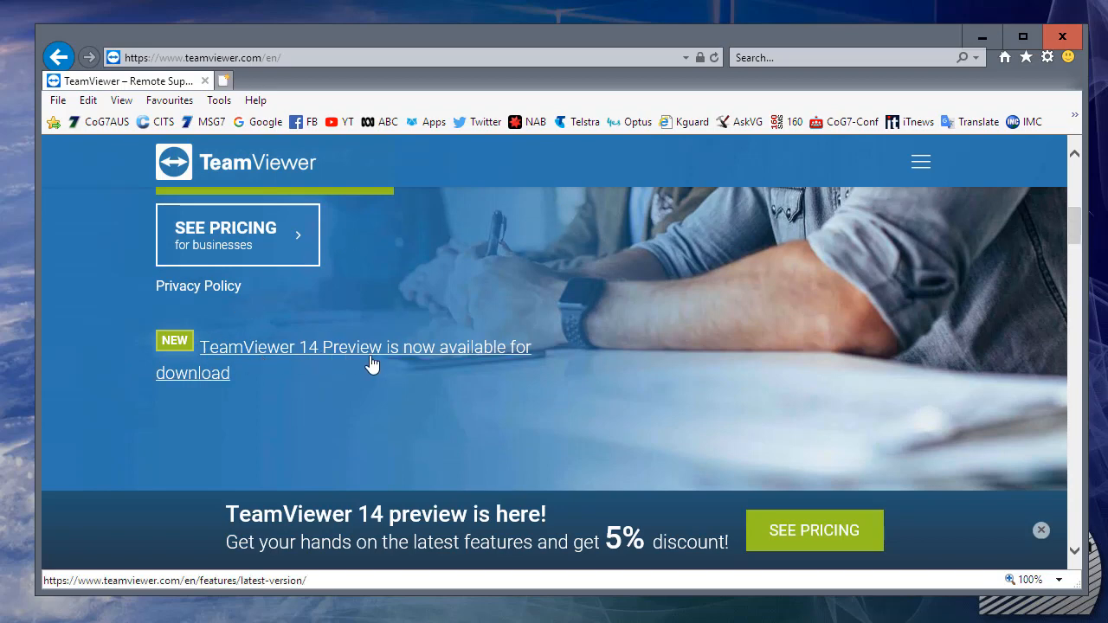
left_click(363, 346)
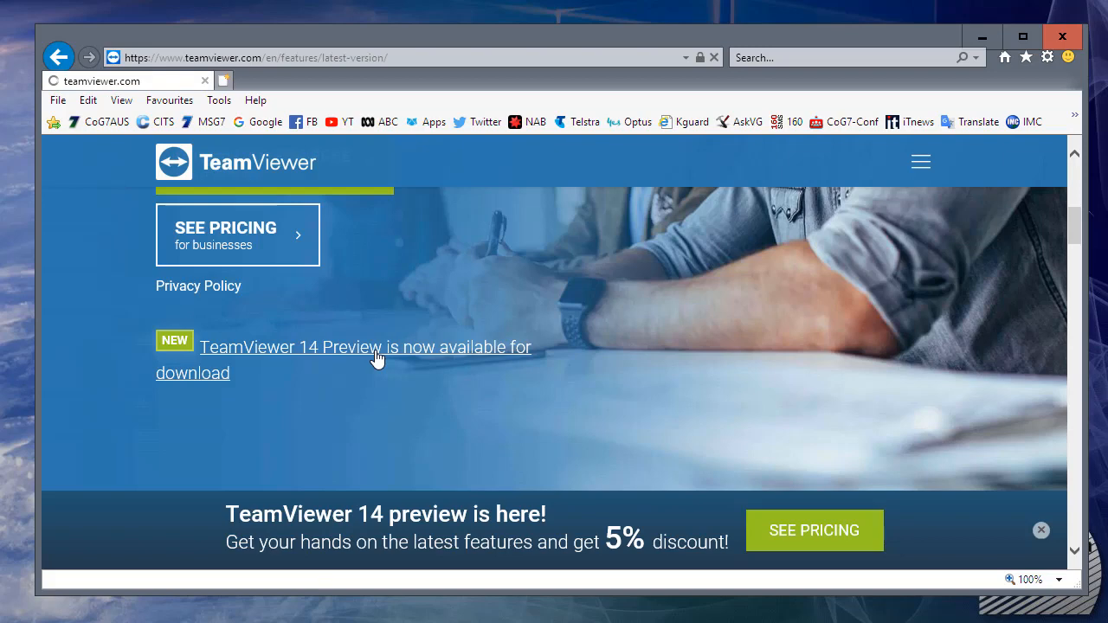
left_click(363, 347)
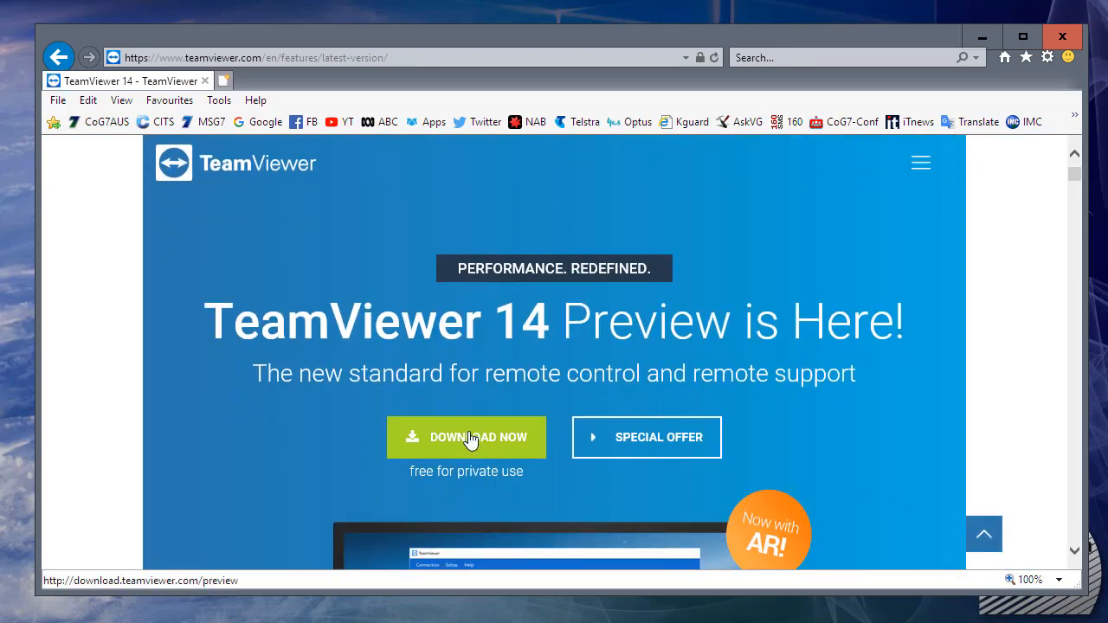
Download TeamViewer_Setup.exe via DOWNLOAD NOW and save it to the computer.
left_click(466, 436)
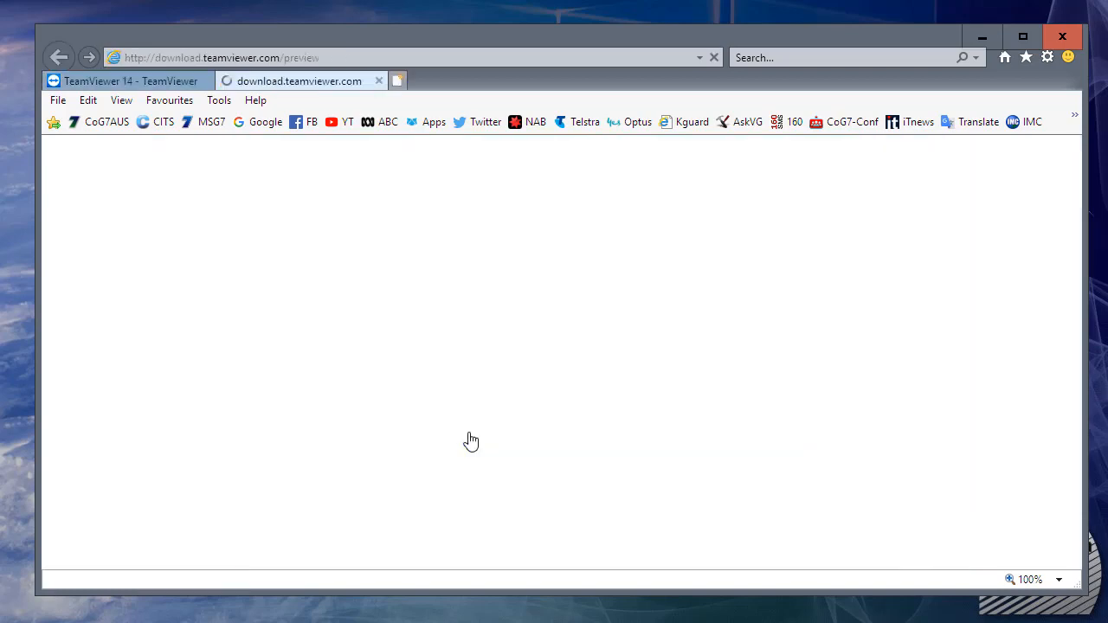
left_click(465, 436)
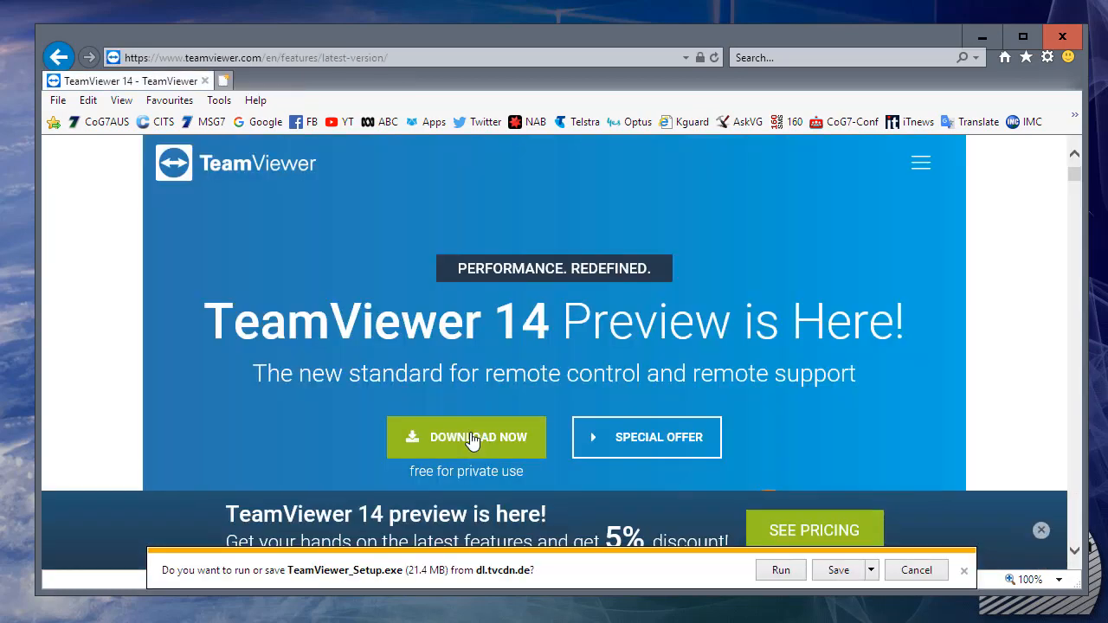
mouse_move(838, 570)
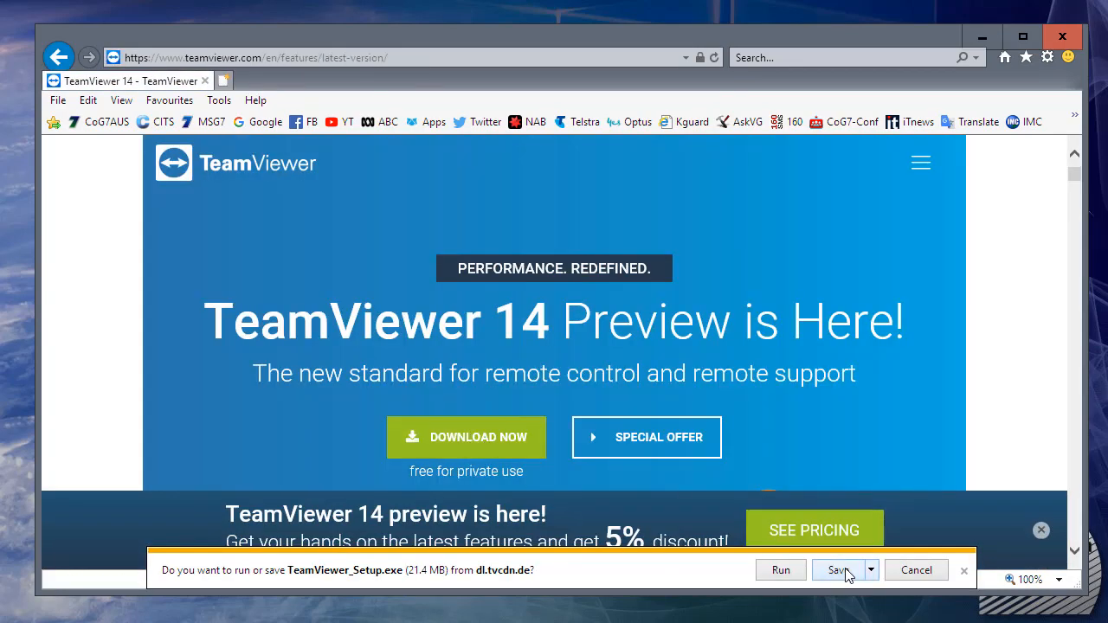
left_click(834, 570)
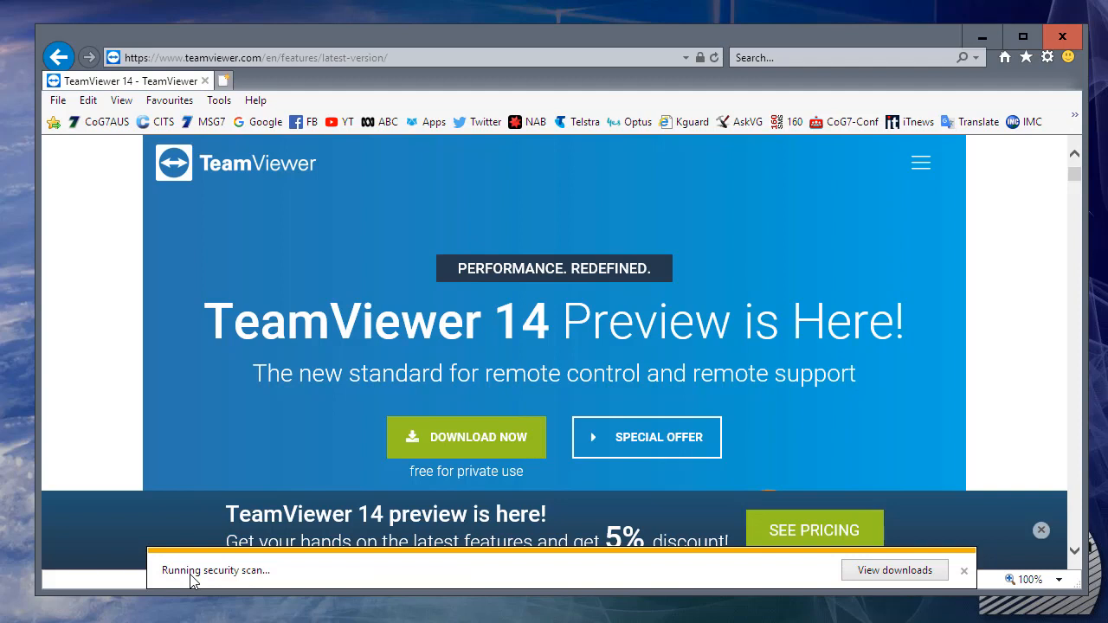
mouse_move(488, 578)
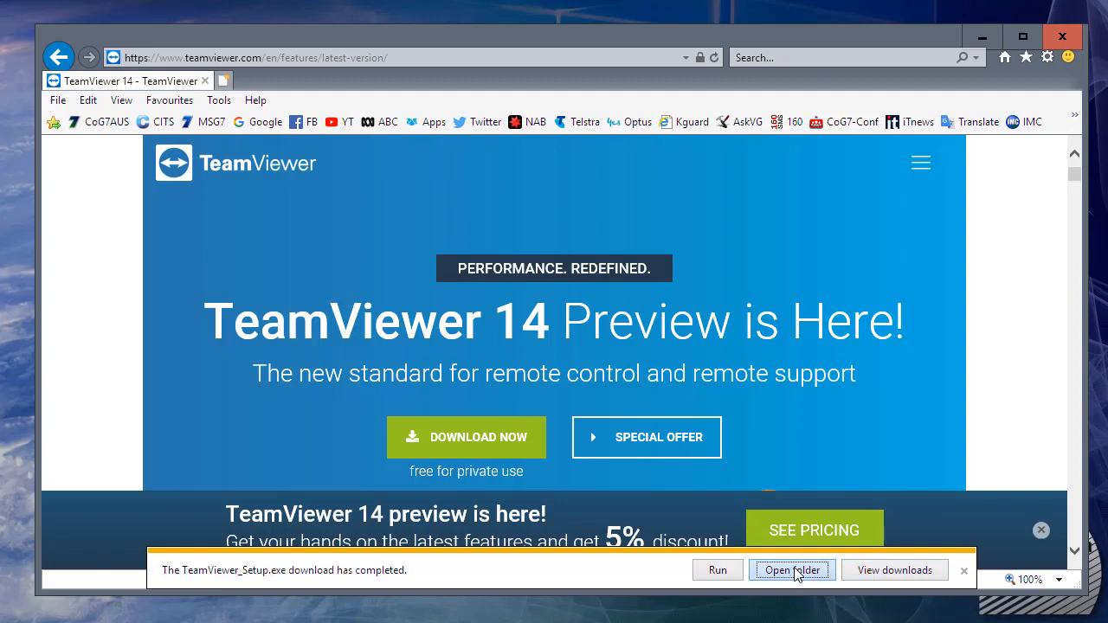
Show the Downloads folder and run TeamViewer_Setup.exe from its context menu.
left_click(962, 569)
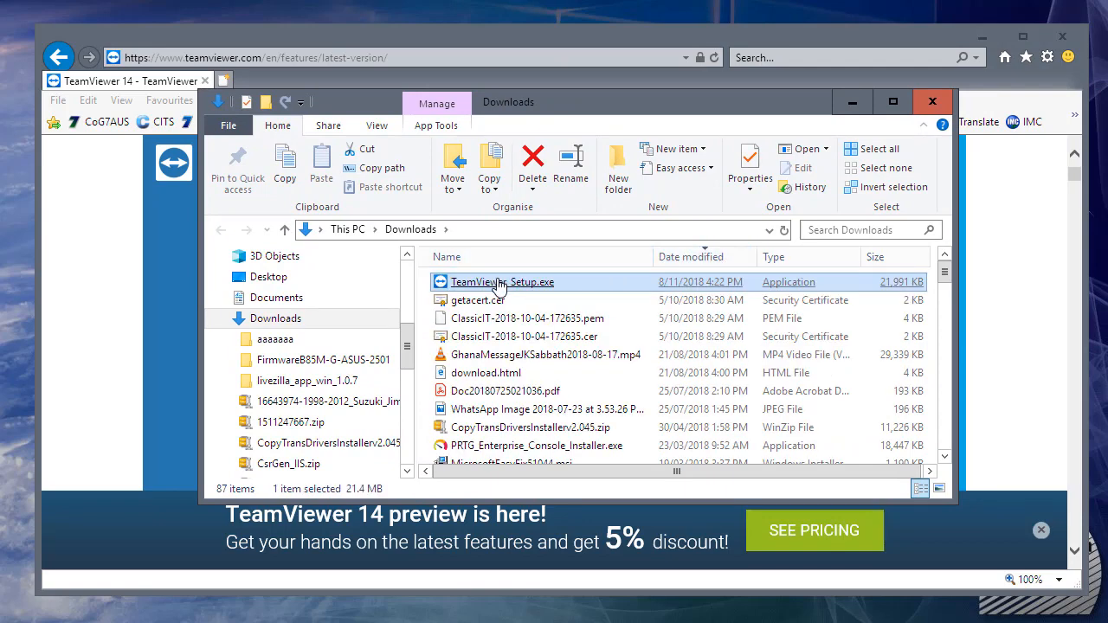
right_click(502, 281)
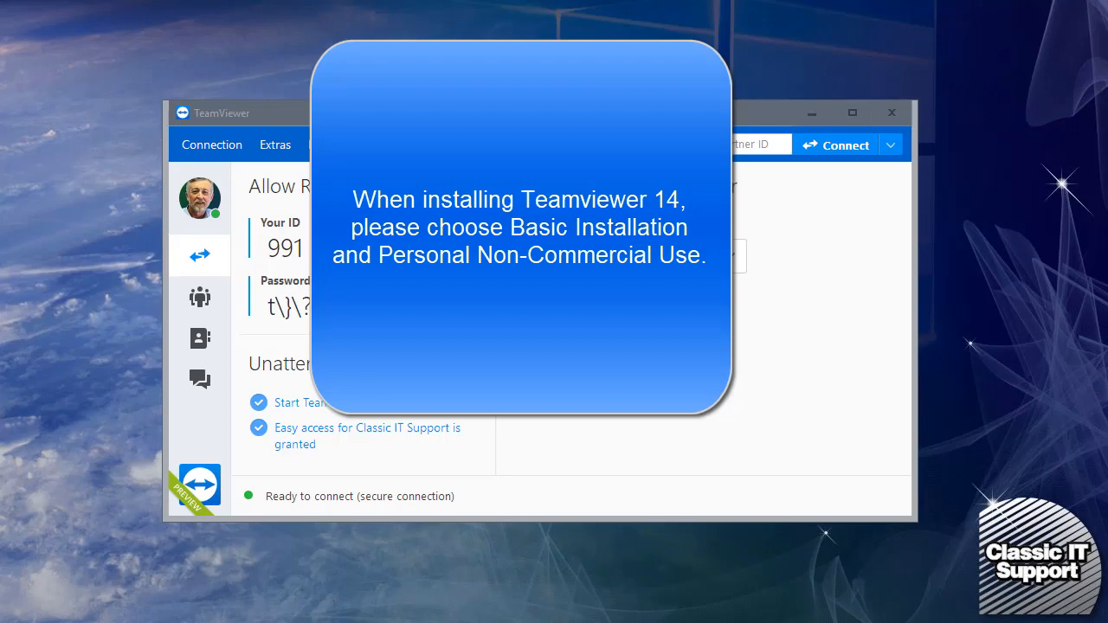
mouse_move(892, 112)
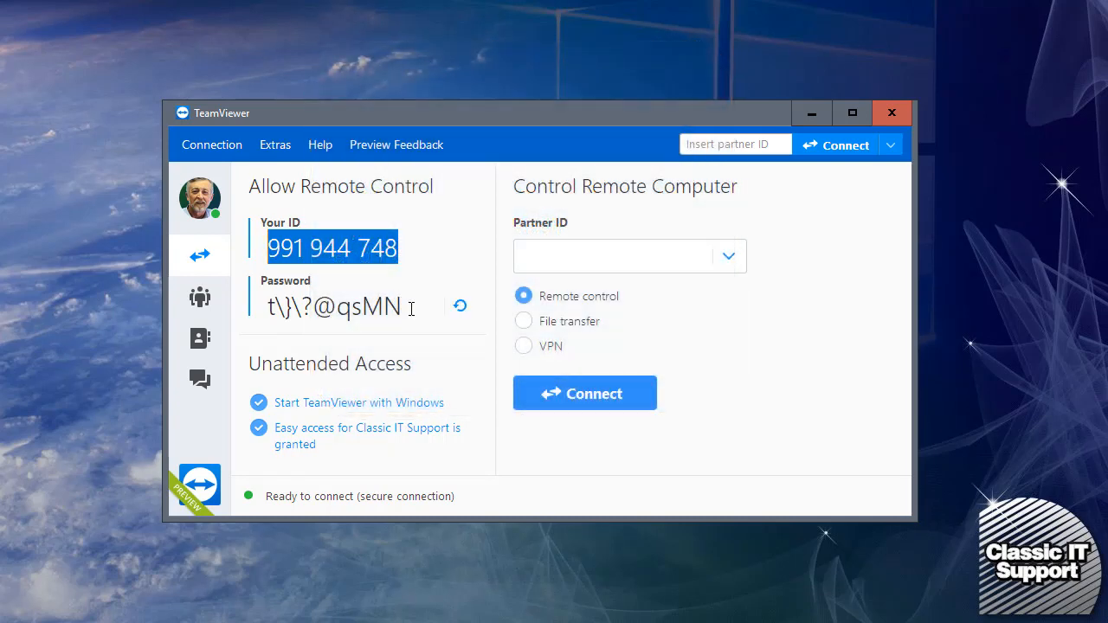
Replace the remote control password with a new random one.
left_click(461, 305)
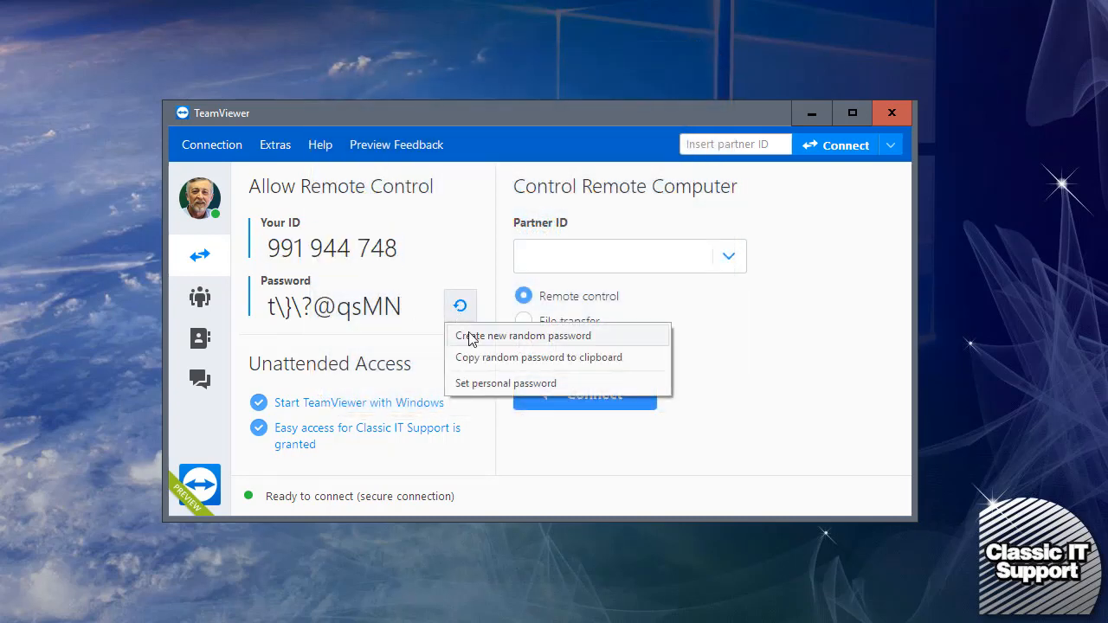
left_click(523, 336)
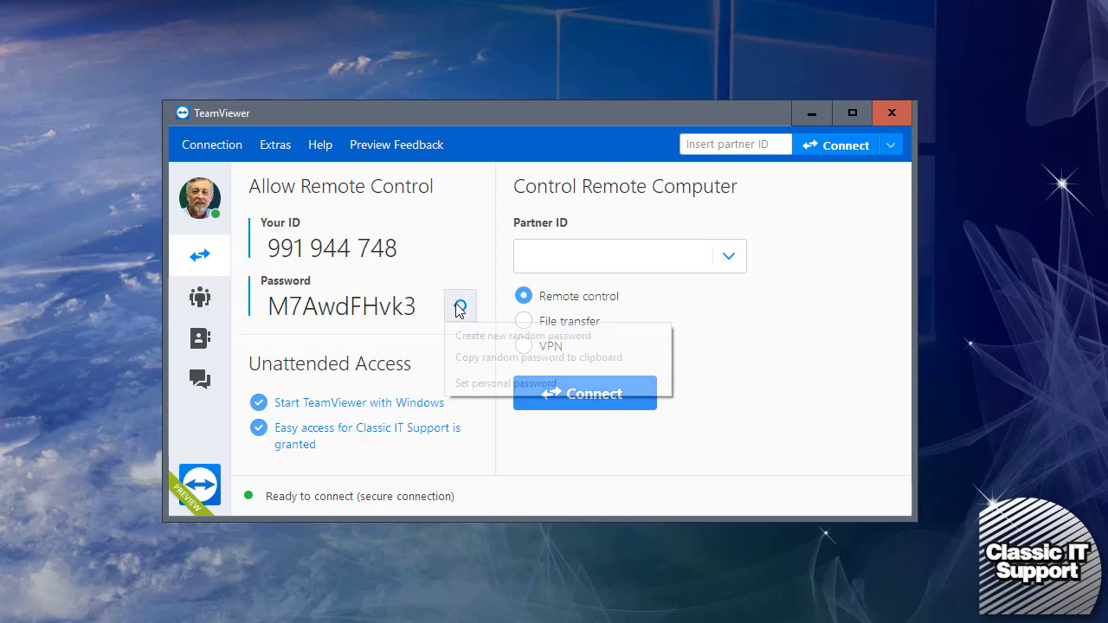
left_click(523, 336)
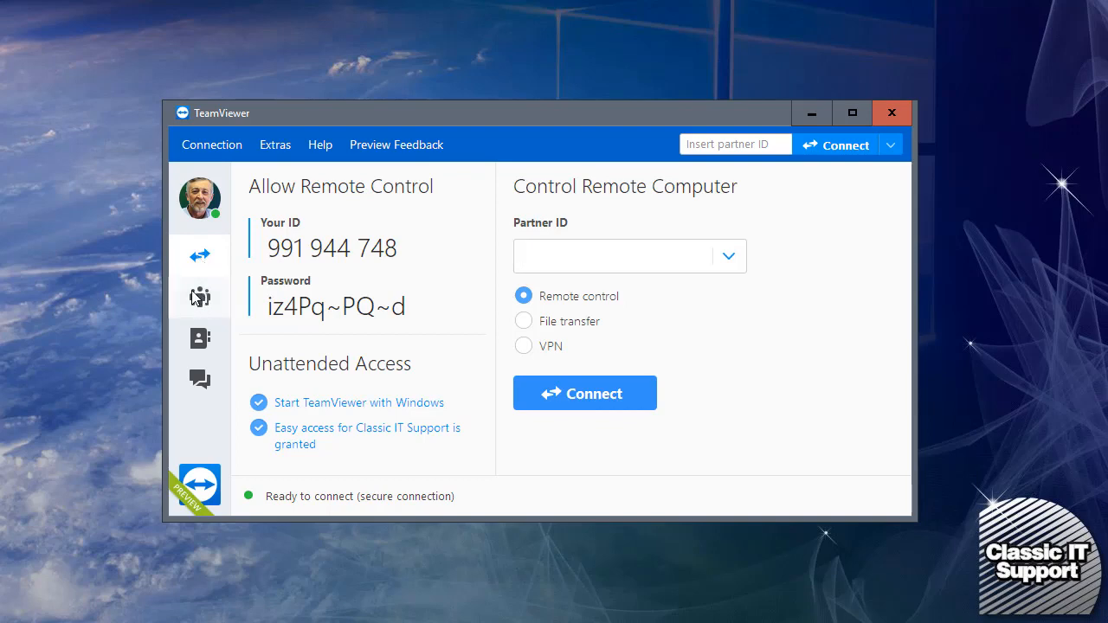
Fill the Join Meeting form with ID m32-534-521 and name John Citizen.
left_click(201, 298)
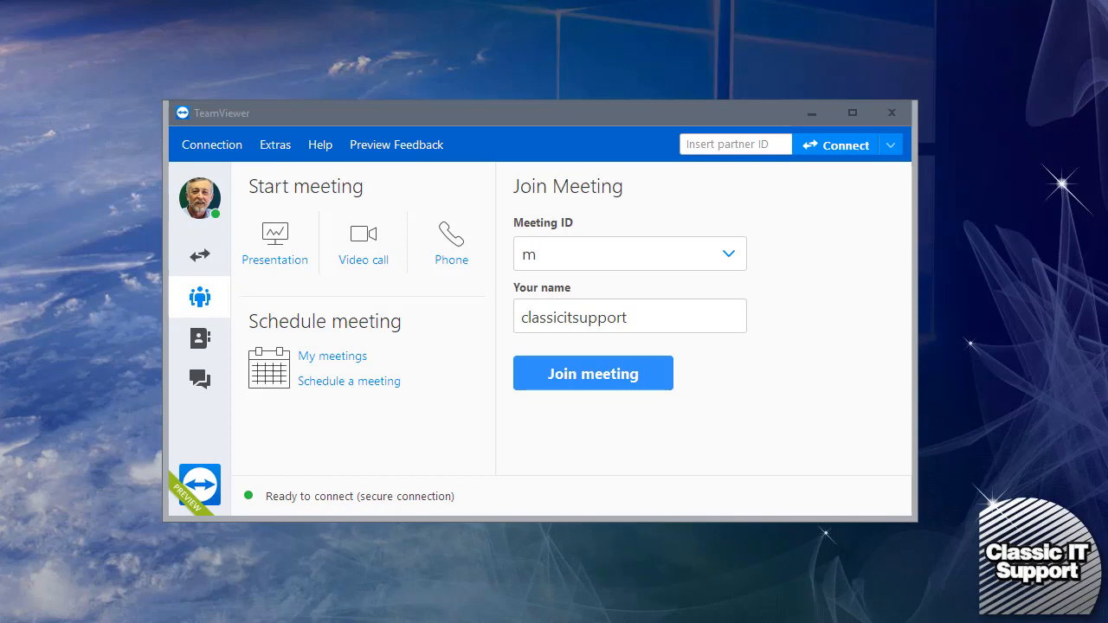
double_click(528, 253)
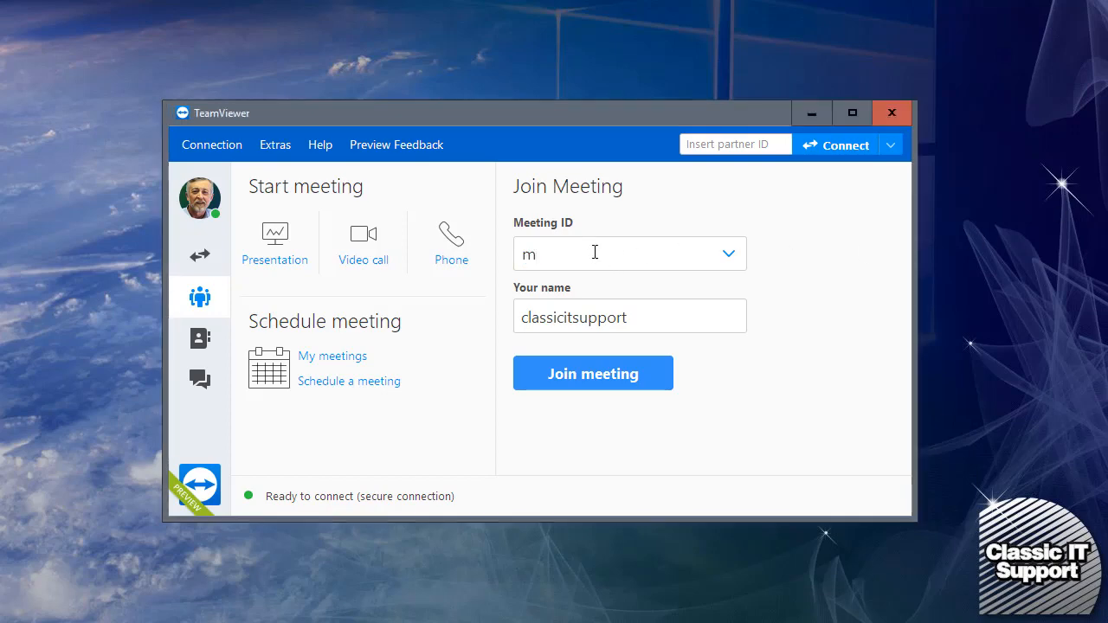
type("32-534-521")
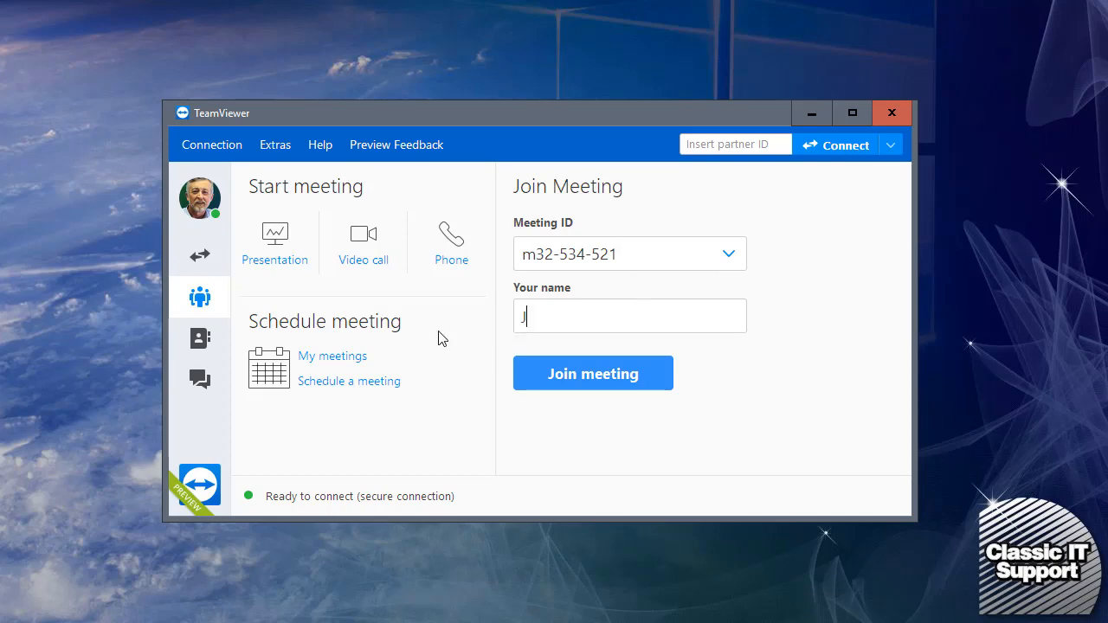
type("John Citizen")
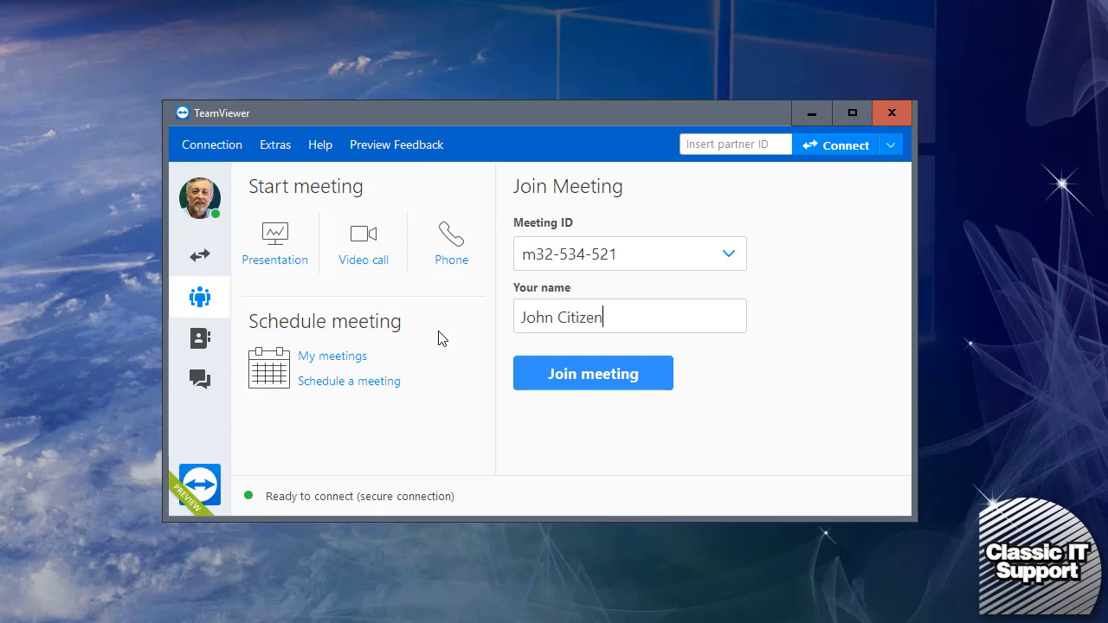
mouse_move(599, 381)
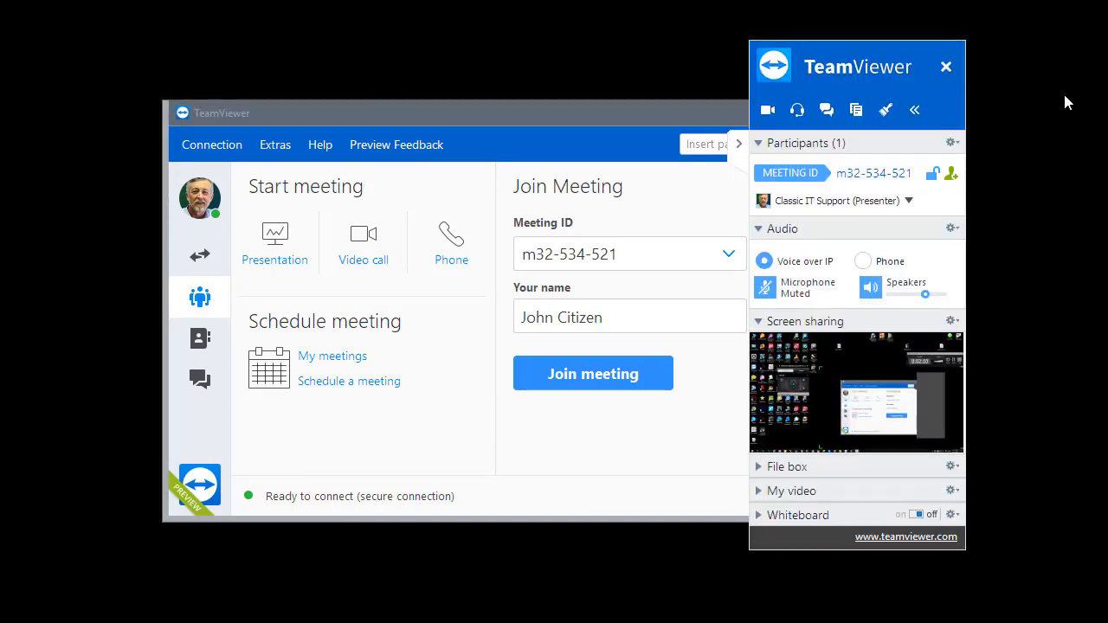
mouse_move(1056, 97)
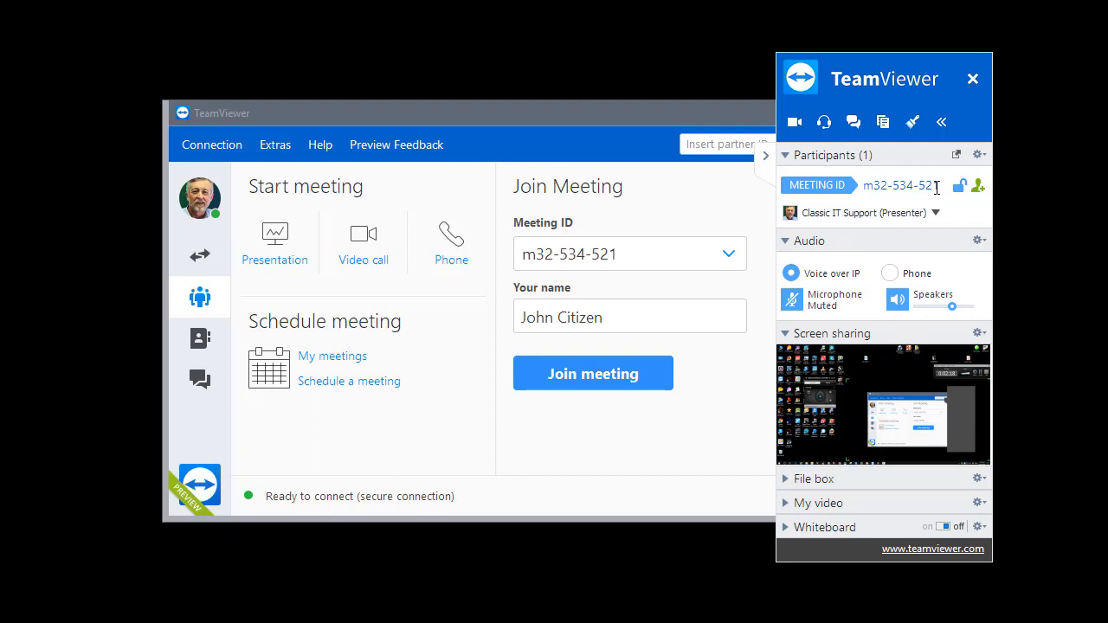
mouse_move(909, 211)
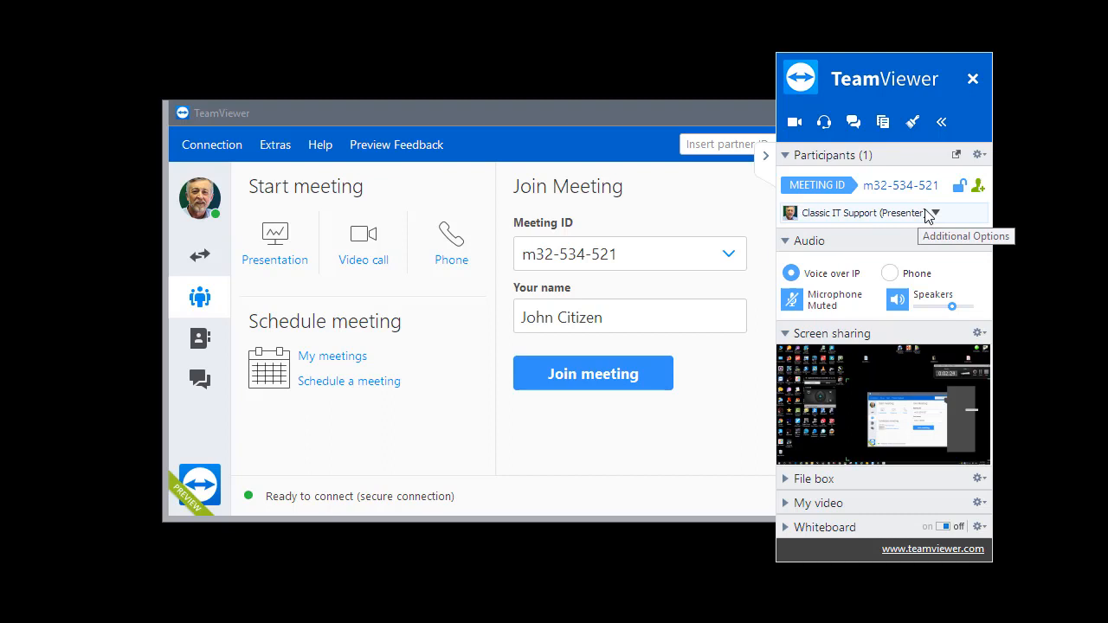
mouse_move(838, 303)
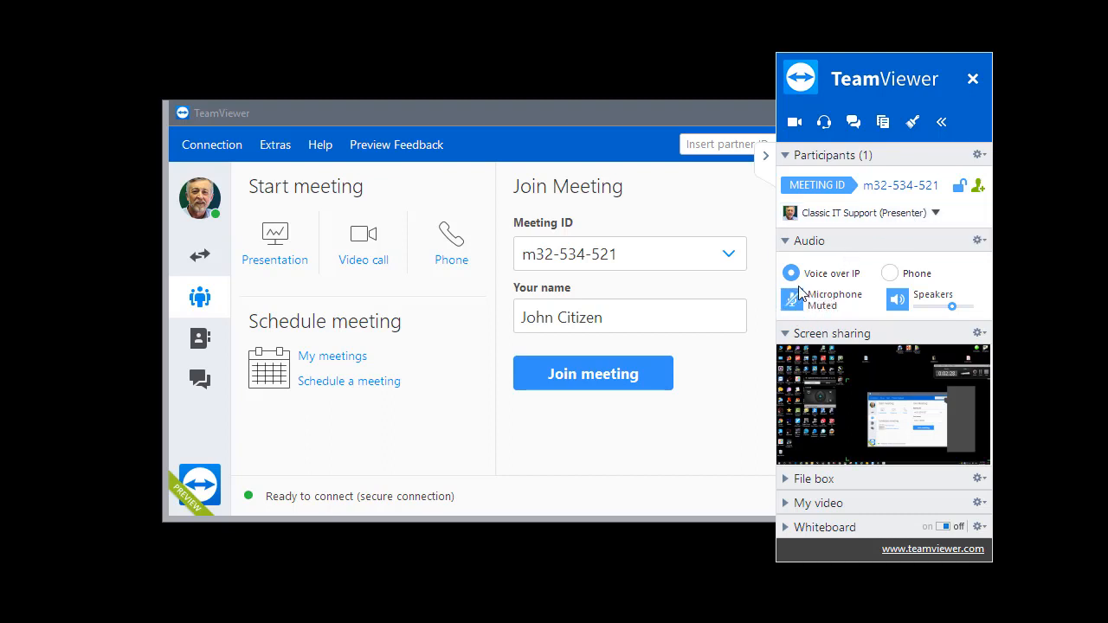
In the joined meeting, unmute the microphone and show the My video webcam picture.
left_click(793, 299)
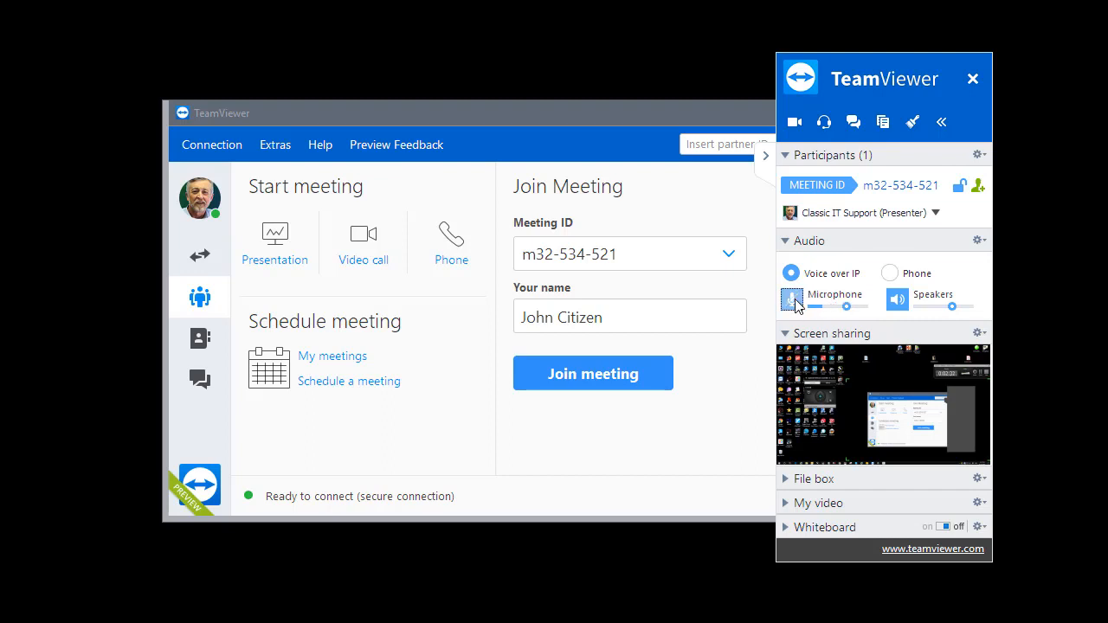
left_click(792, 300)
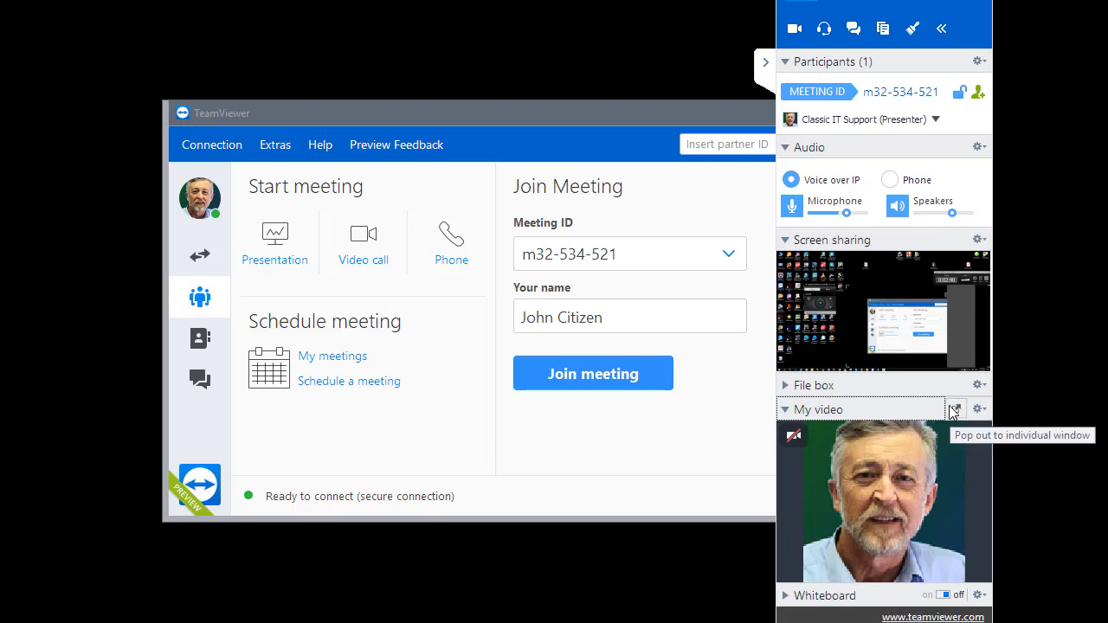
Pop the webcam video into its own window and glance at the Invite participants menu.
left_click(956, 408)
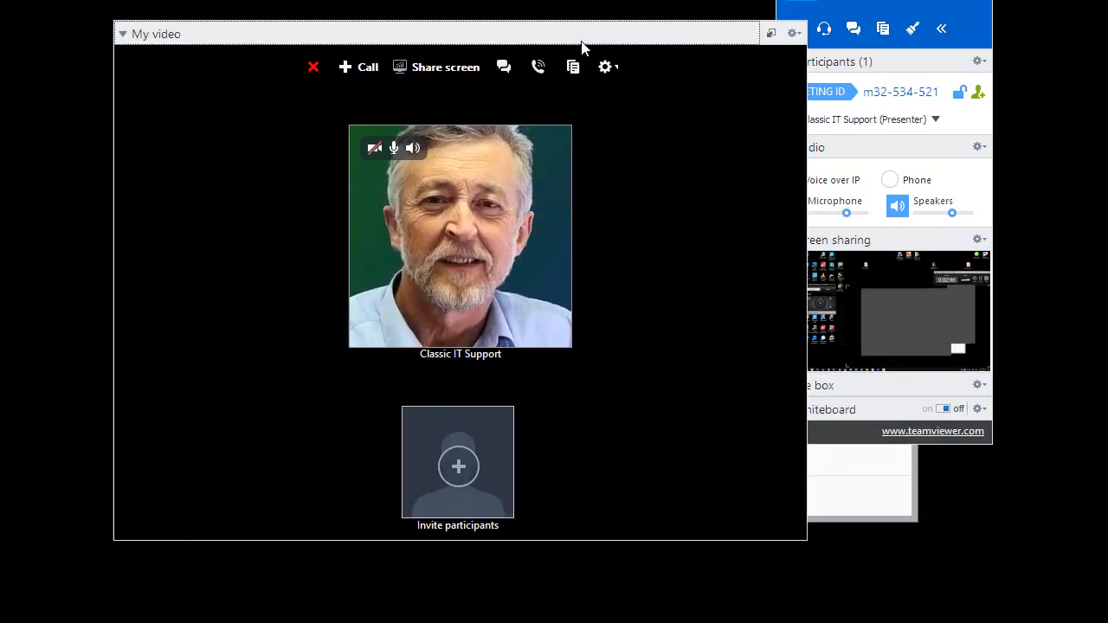
mouse_move(644, 391)
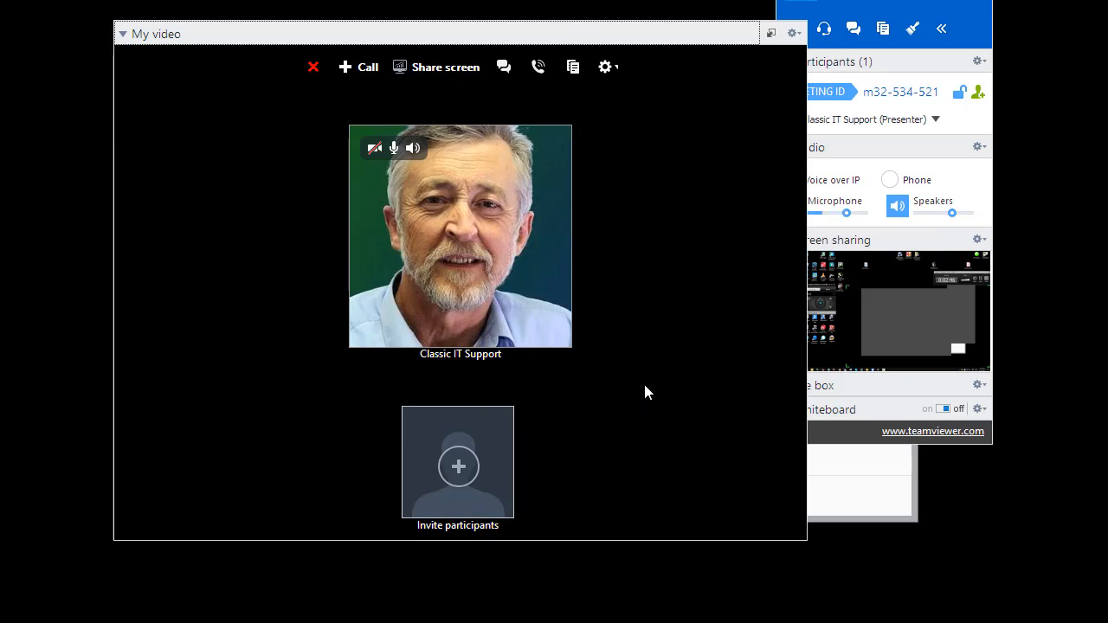
mouse_move(588, 211)
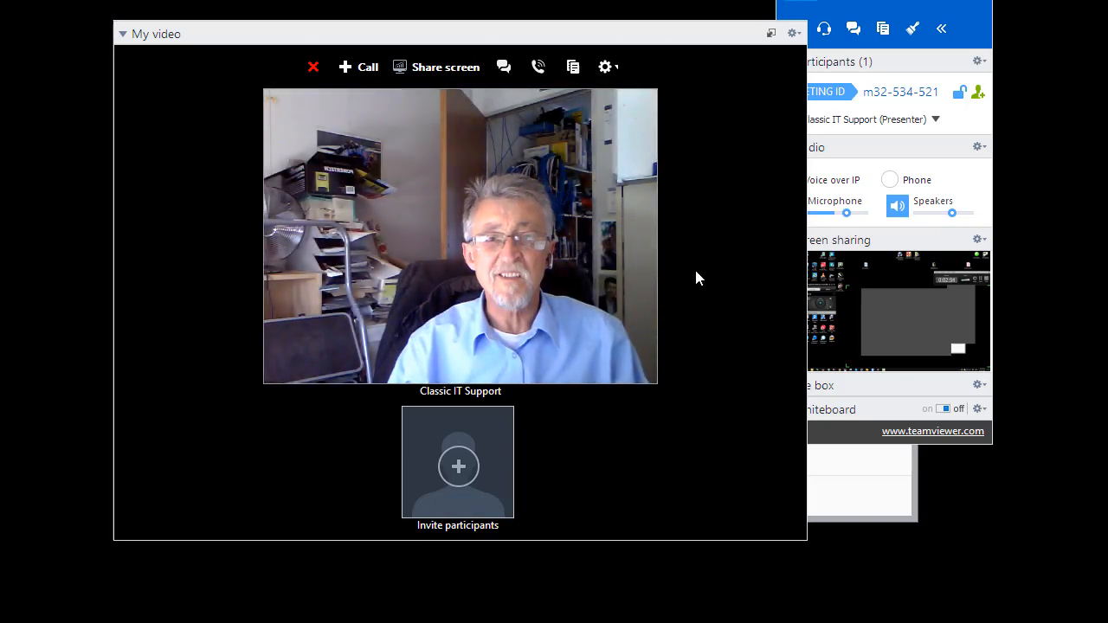
left_click(457, 462)
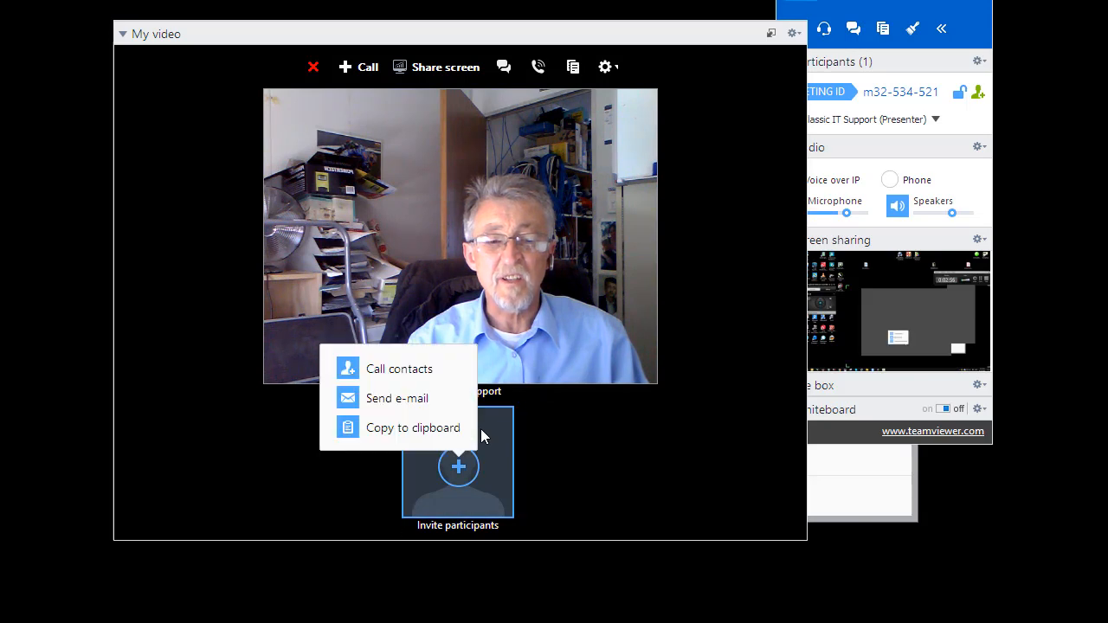
left_click(547, 442)
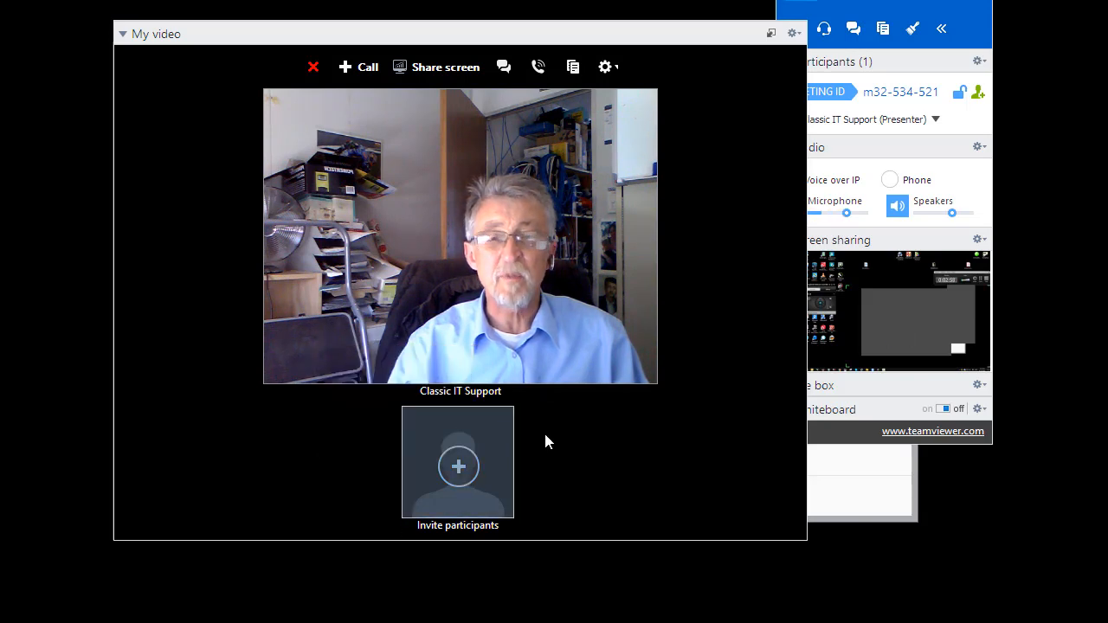
mouse_move(308, 125)
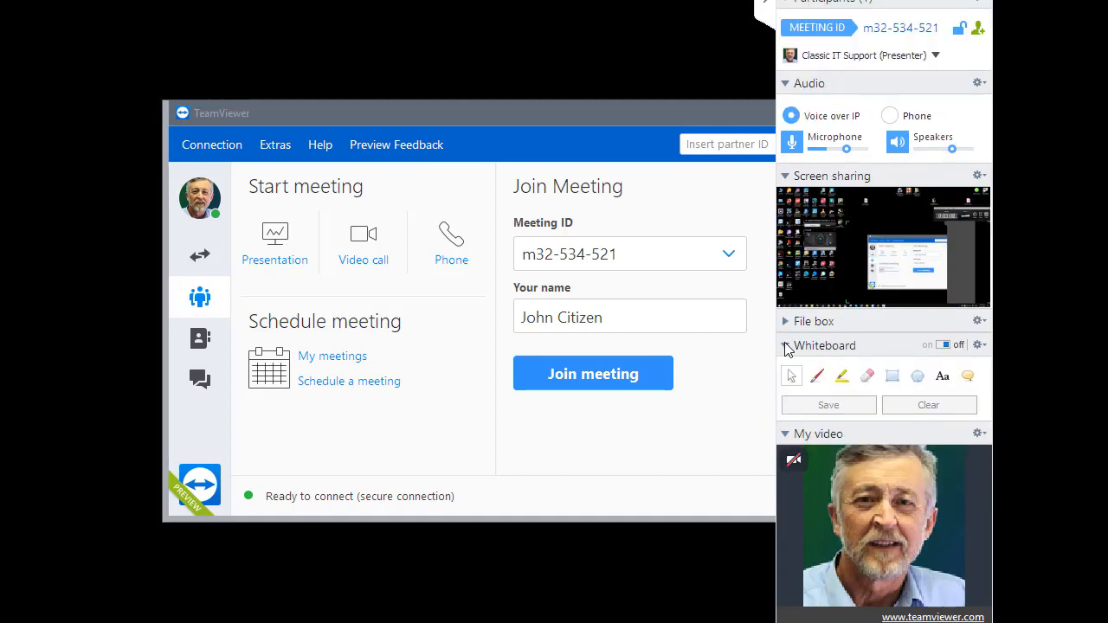
Collapse the Whiteboard section, leave the meeting and return to the Remote Control page.
left_click(785, 346)
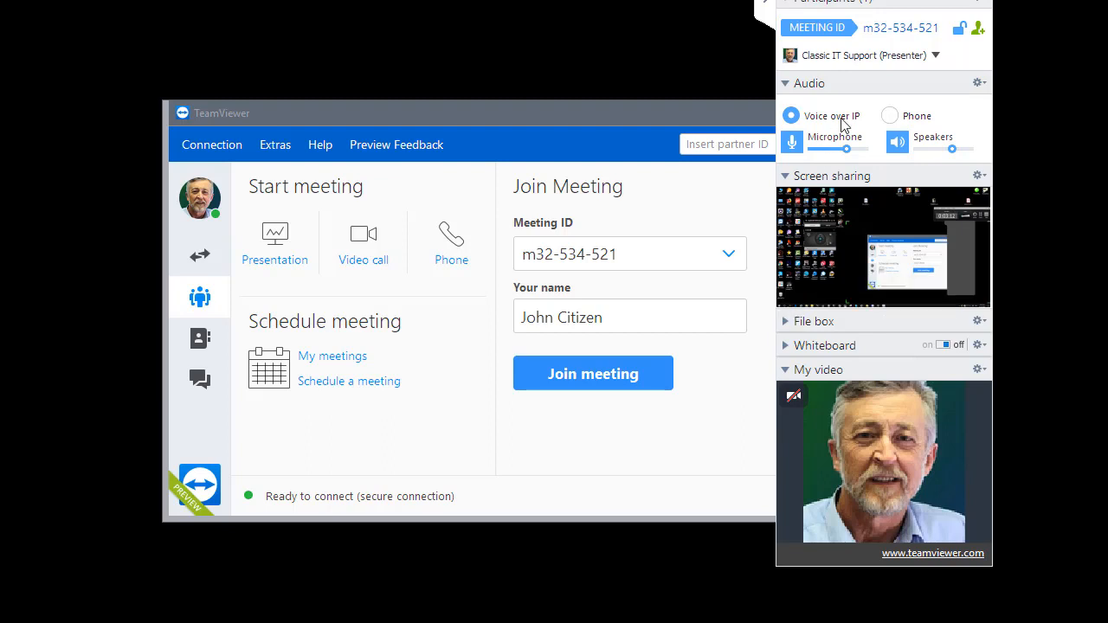
mouse_move(879, 67)
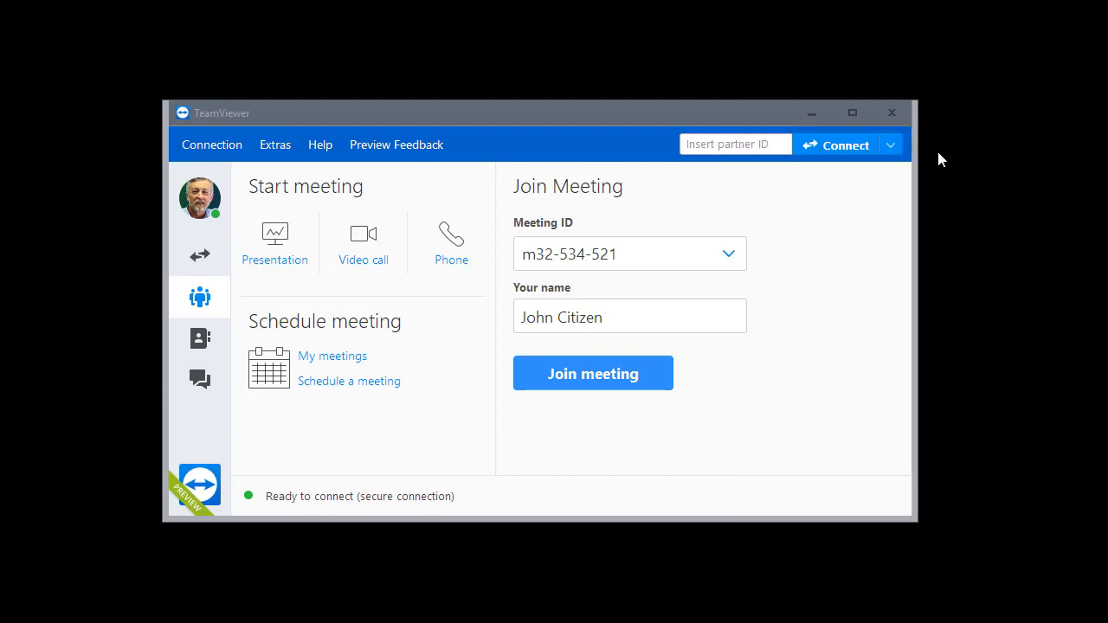
left_click(199, 255)
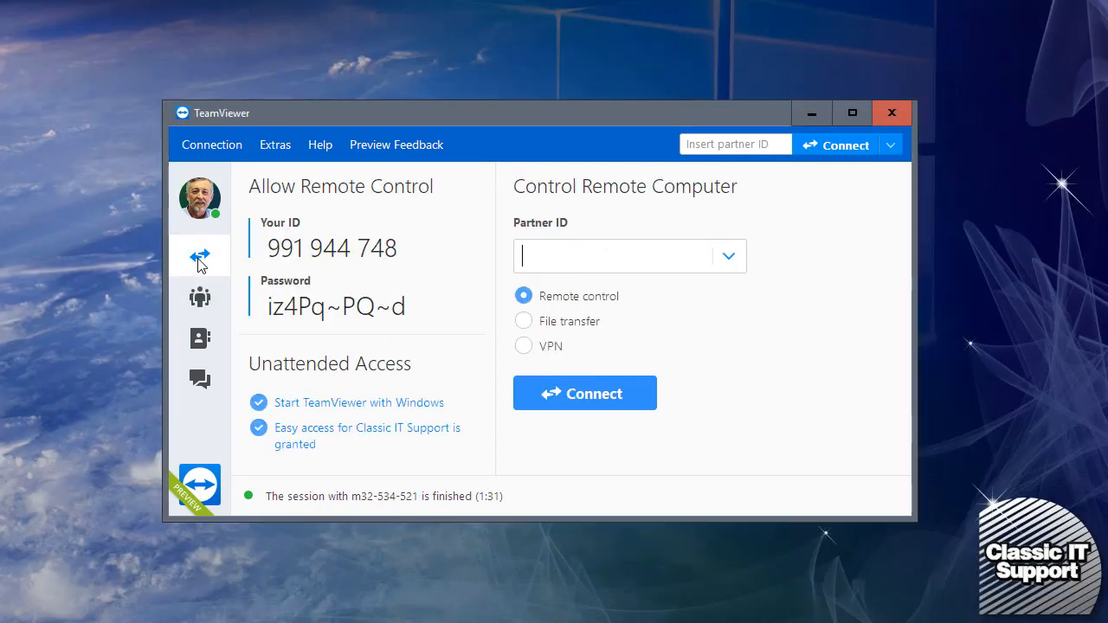